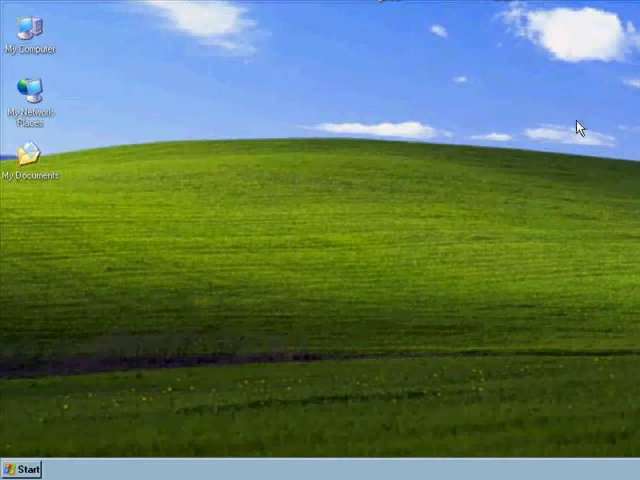
mouse_move(32, 160)
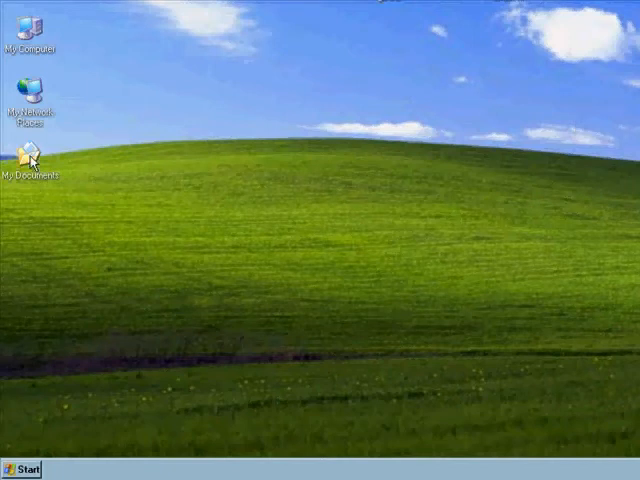
mouse_move(28, 36)
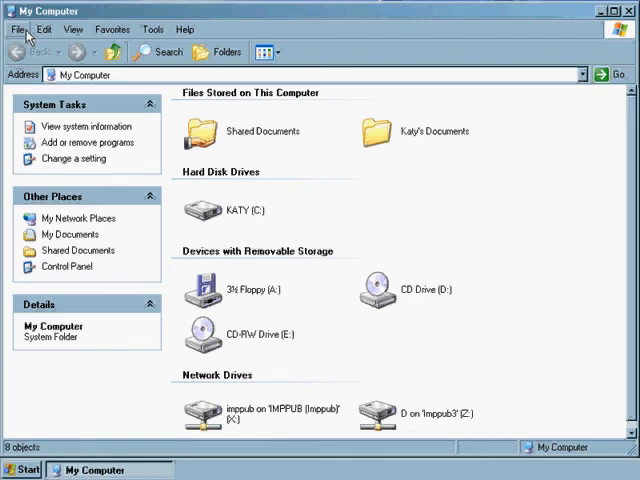
mouse_move(210, 212)
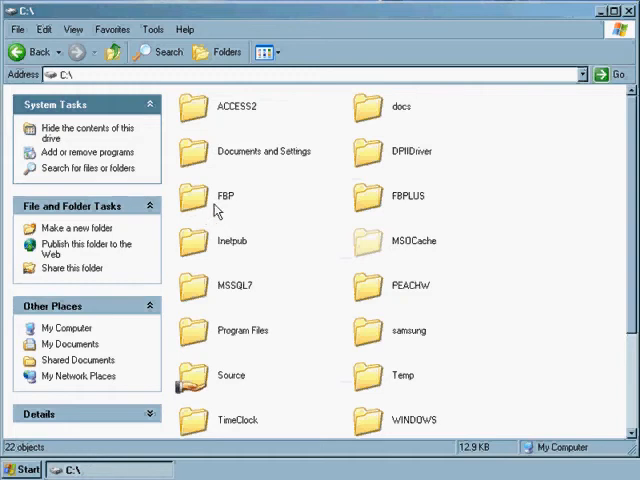
mouse_move(192, 204)
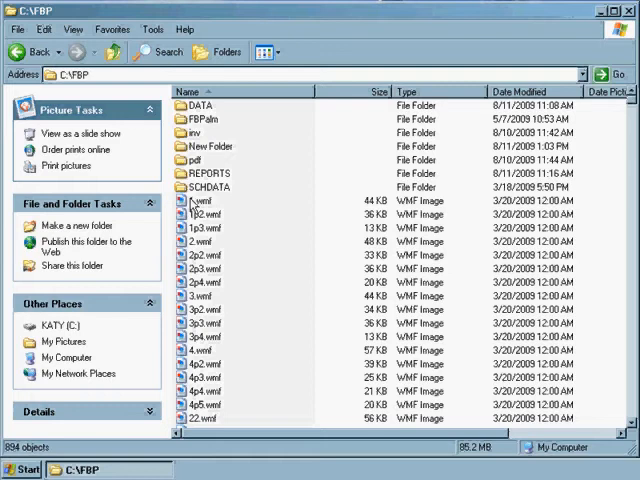
mouse_move(190, 120)
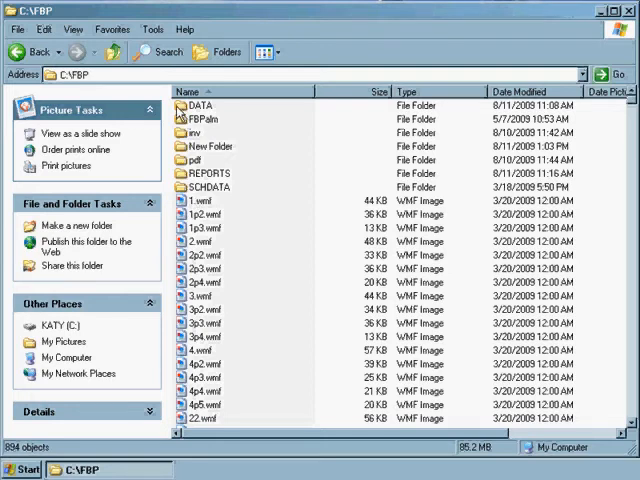
Select the DATA subfolder inside C:\FBP.
click(200, 104)
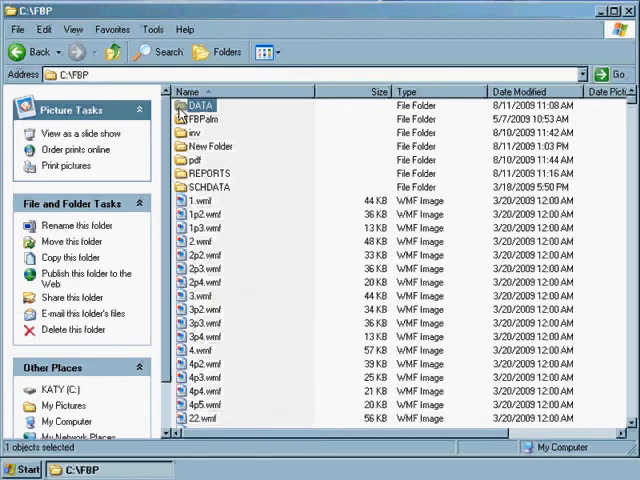
Choose Sharing and Security for the DATA folder to reach its Sharing tab.
right_click(196, 104)
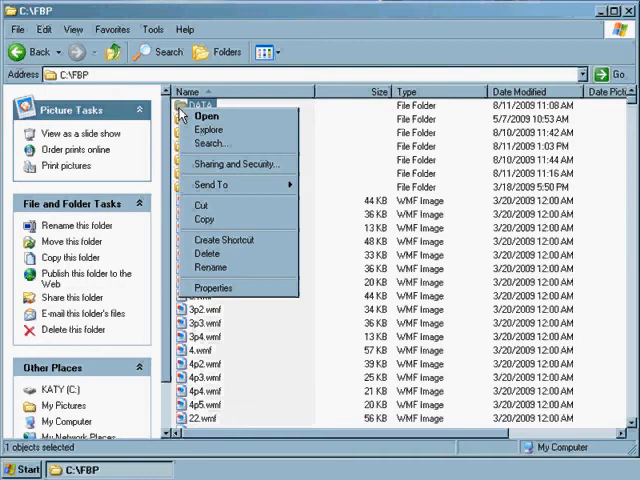
mouse_move(236, 164)
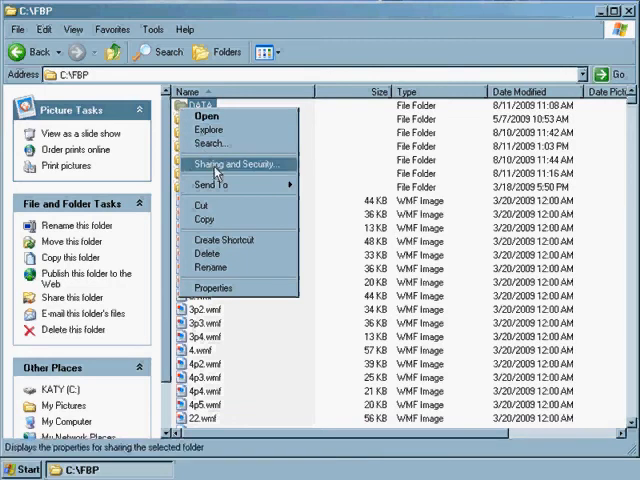
click(236, 164)
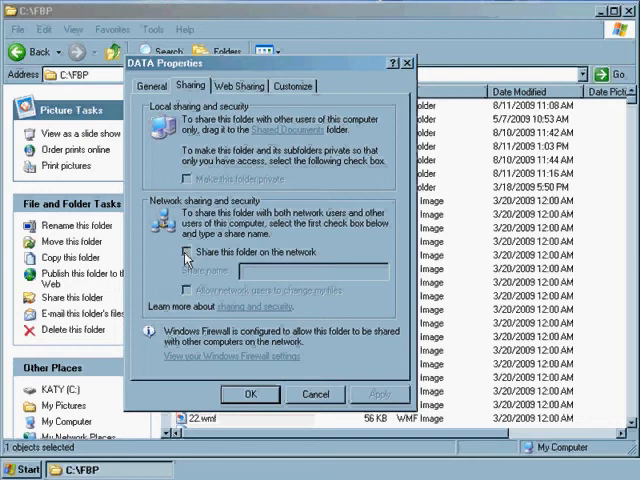
Share DATA on the network as "DATA" with network users allowed to change files, and confirm.
click(188, 252)
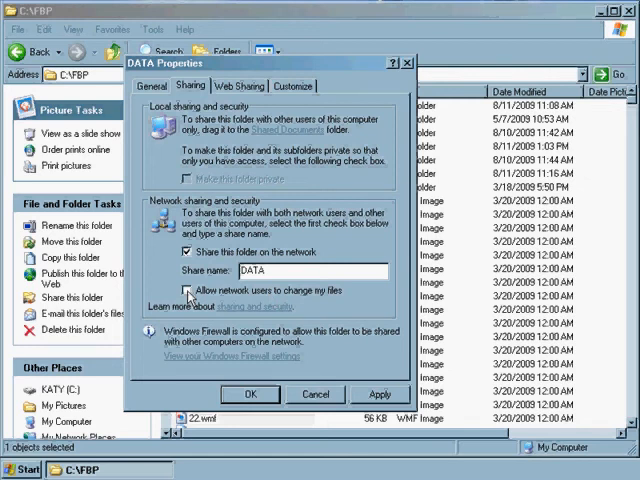
click(188, 292)
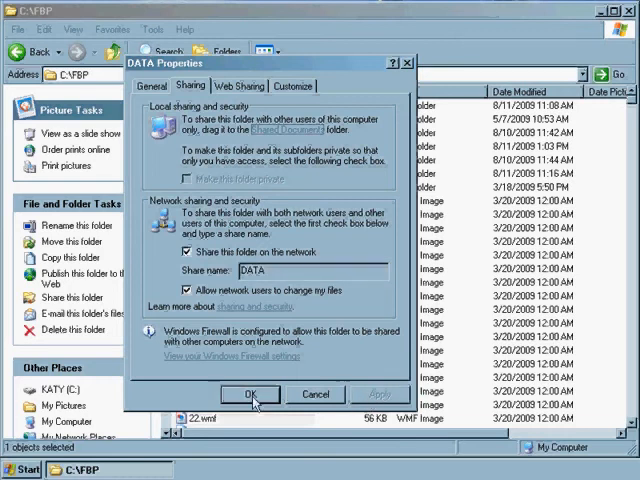
click(252, 392)
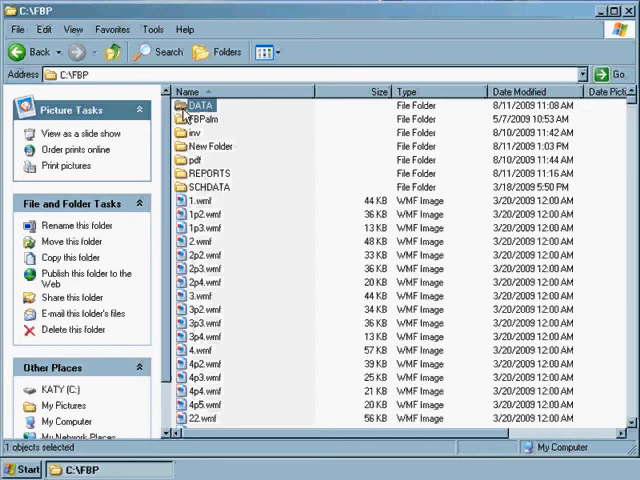
mouse_move(82, 52)
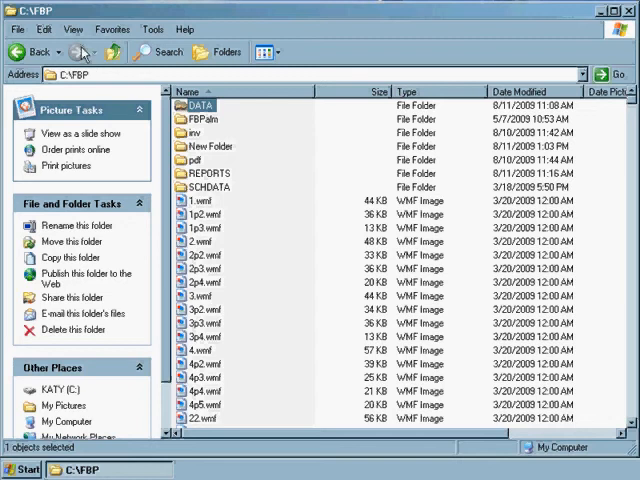
Switch the FBP folder to Thumbnails view and close the folder window.
click(72, 28)
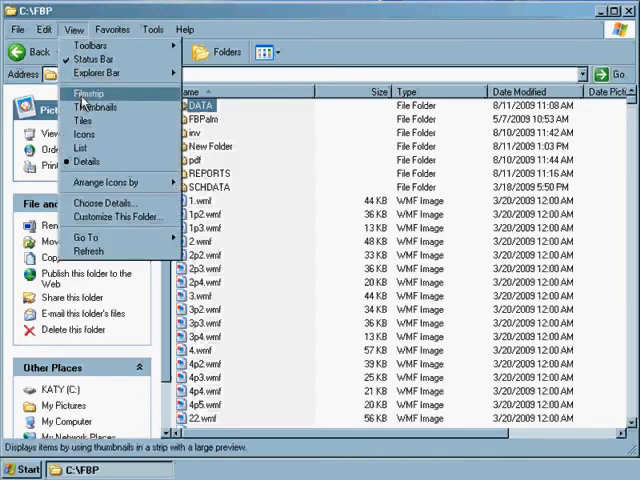
click(94, 108)
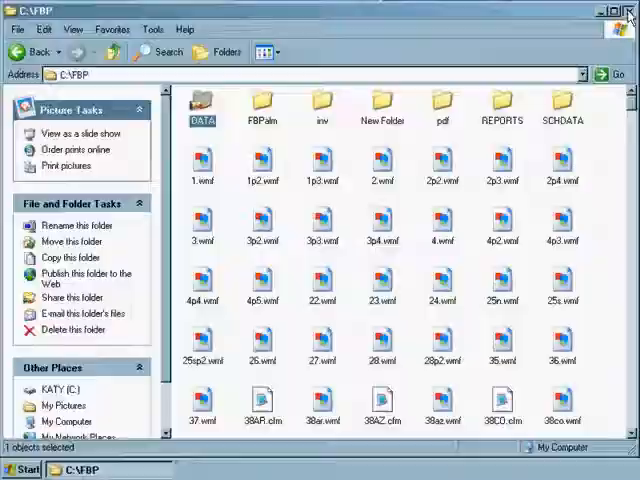
click(628, 8)
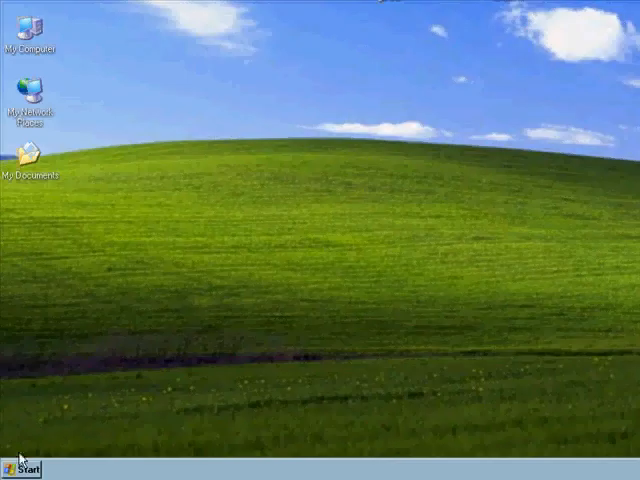
Launch Forms Boss Plus 2009 Configure Database Location from the Start menu.
click(22, 468)
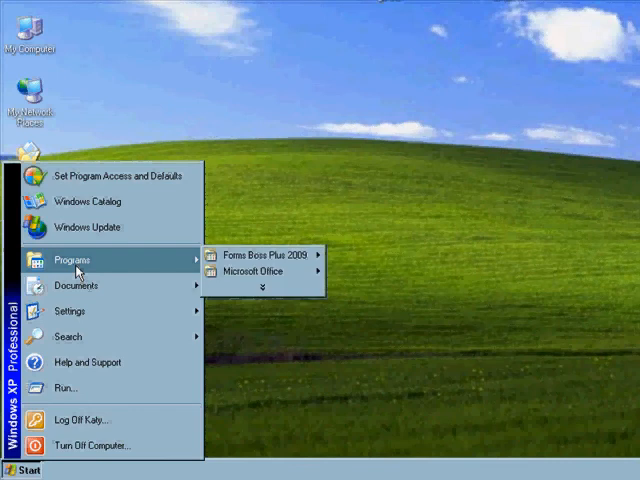
mouse_move(276, 256)
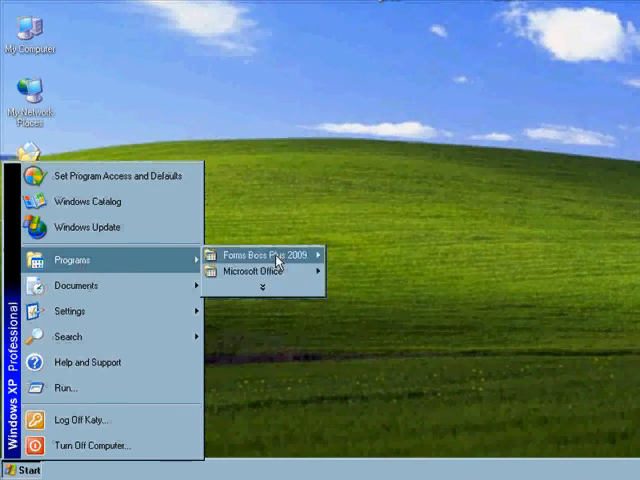
mouse_move(270, 256)
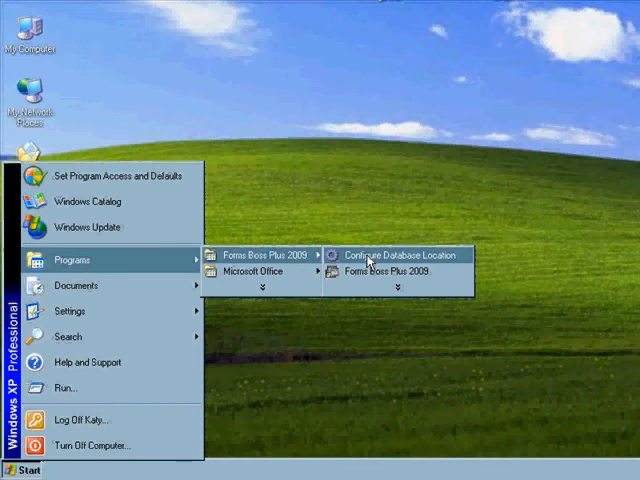
click(400, 256)
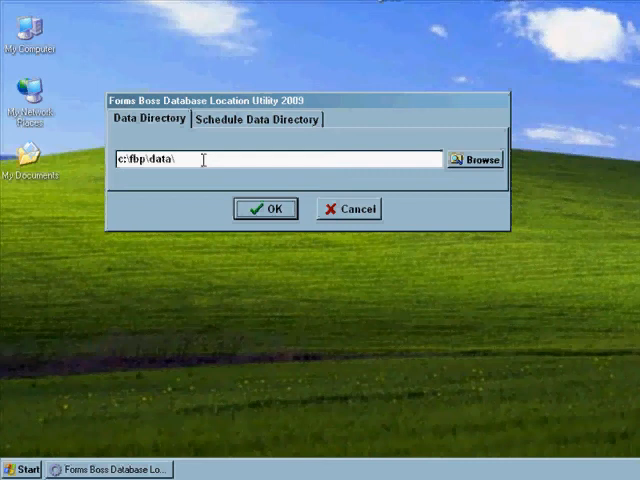
mouse_move(212, 166)
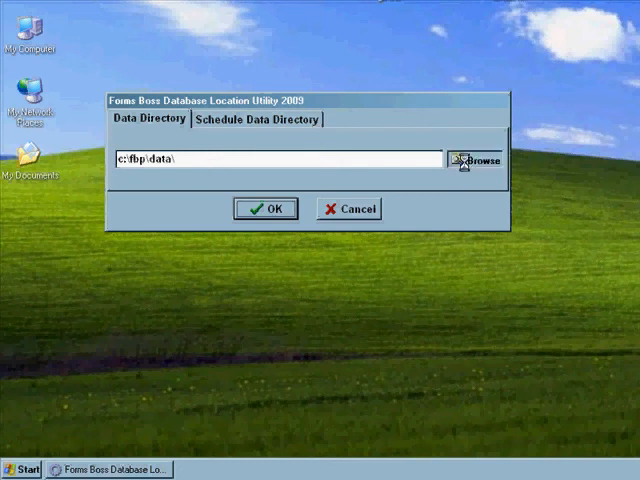
Use Browse on the Data Directory tab to get the Browse for Folder dialog.
click(480, 160)
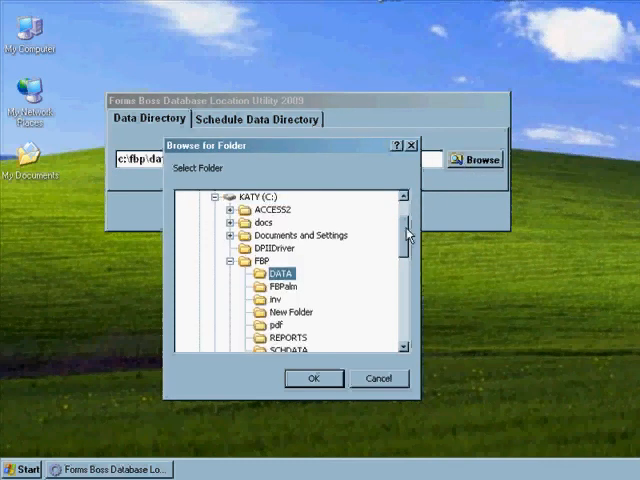
Expand My Network Places, Entire Network and Microsoft Windows Network down to the Main workgroup's computers.
scroll(up, 3)
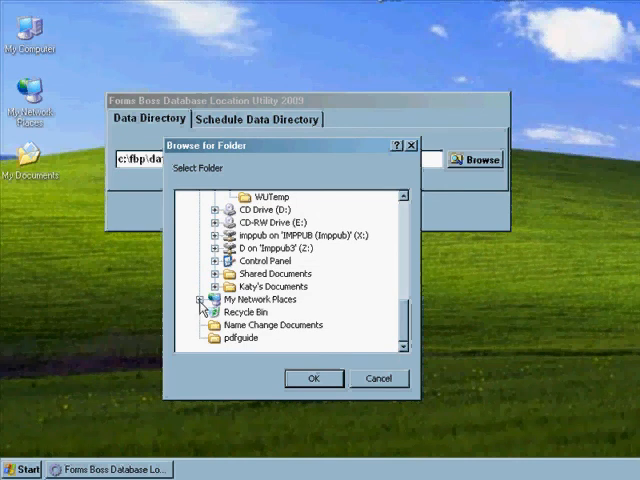
click(200, 300)
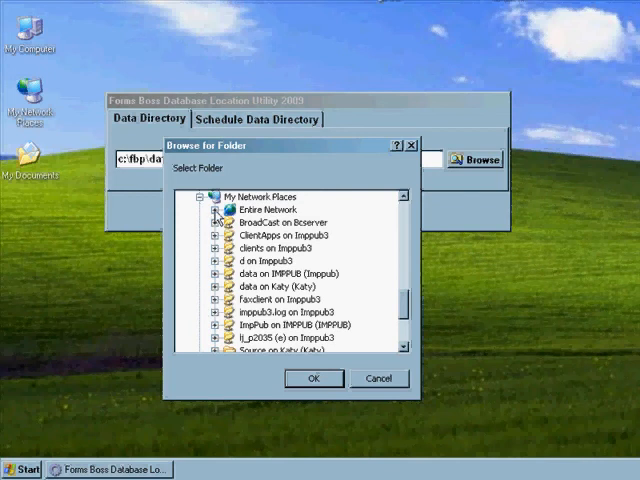
click(212, 208)
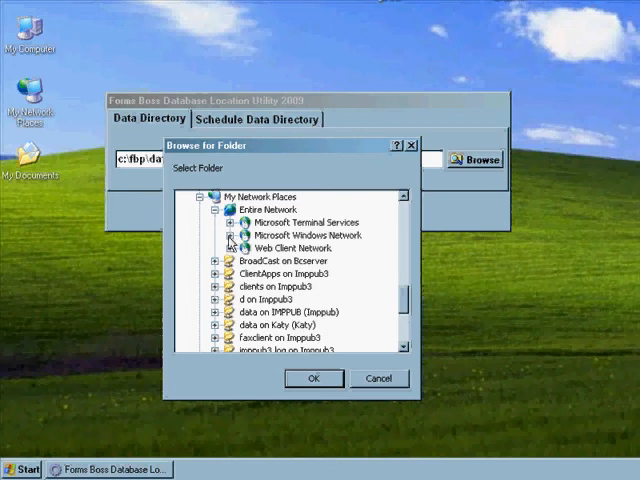
click(232, 236)
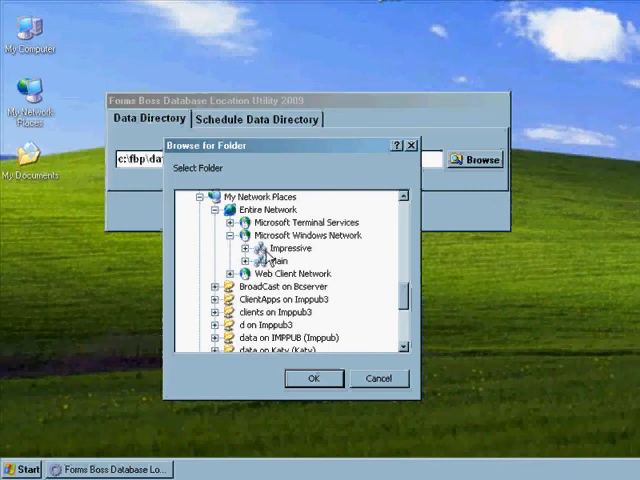
mouse_move(264, 272)
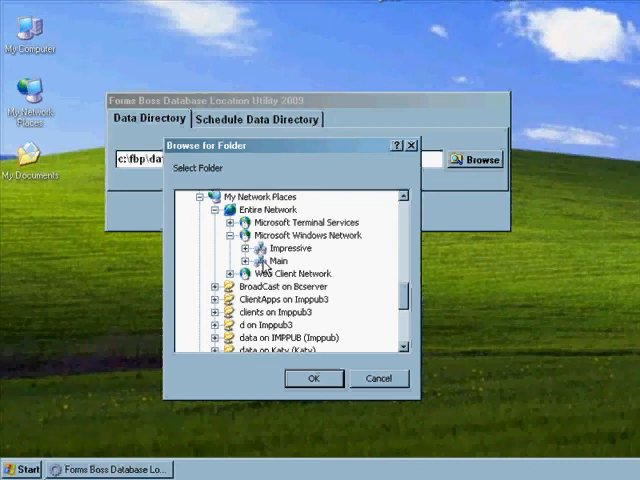
mouse_move(252, 270)
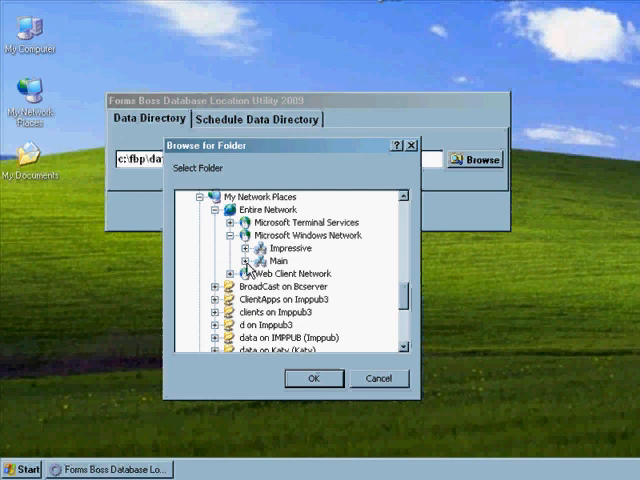
click(246, 260)
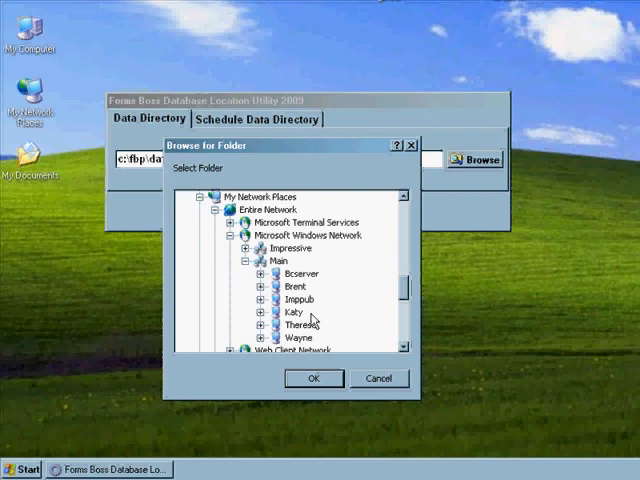
mouse_move(312, 316)
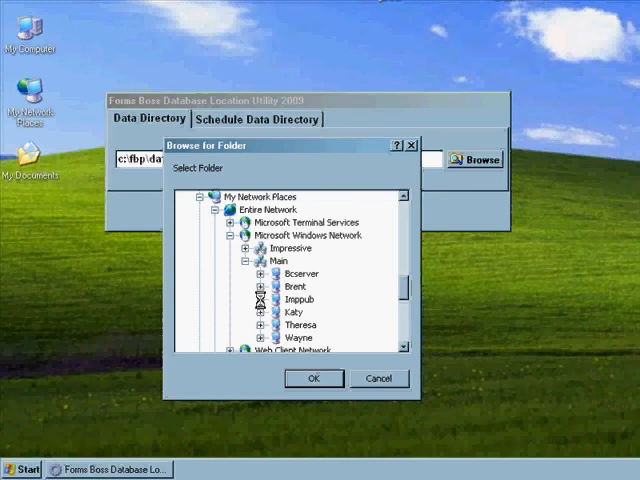
Pick the server's shared DATA folder (\\inspub\data) as the data directory and accept it.
click(264, 298)
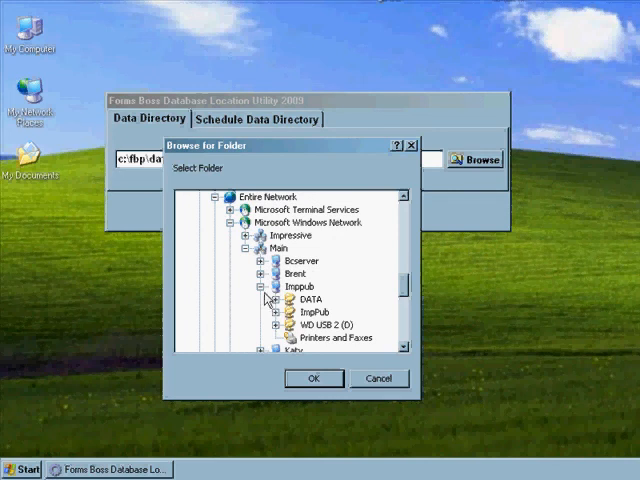
mouse_move(312, 336)
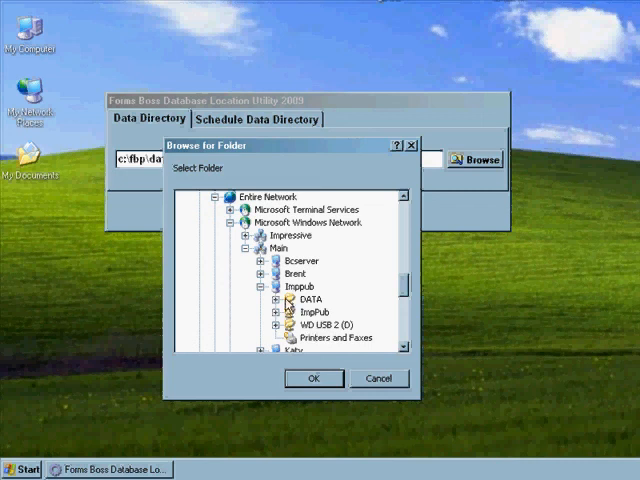
click(304, 300)
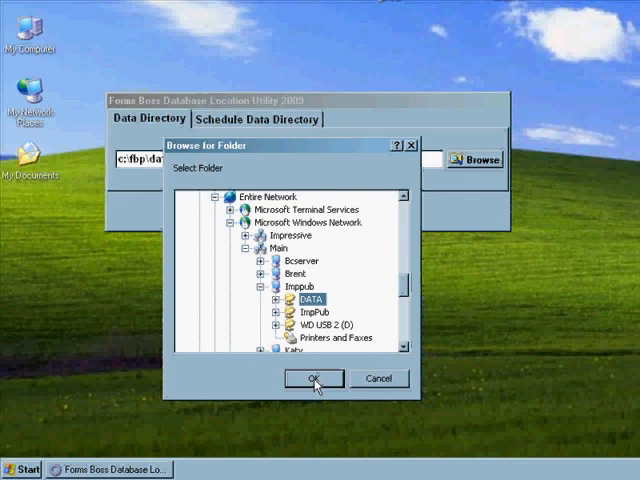
click(312, 378)
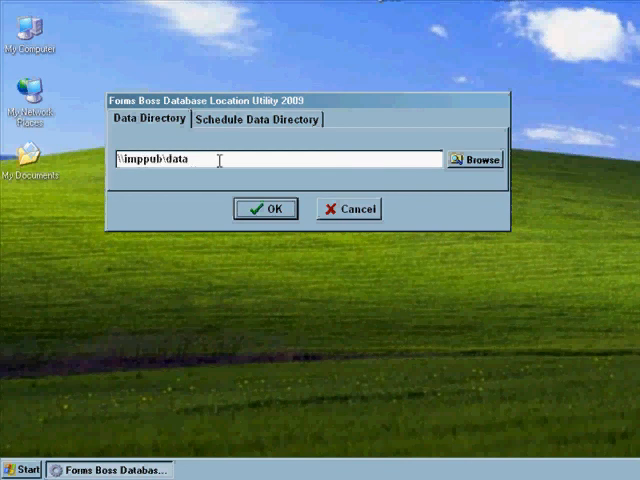
mouse_move(164, 128)
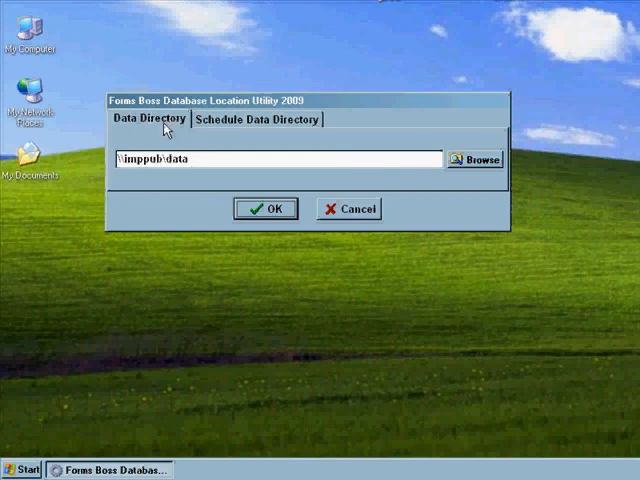
mouse_move(128, 178)
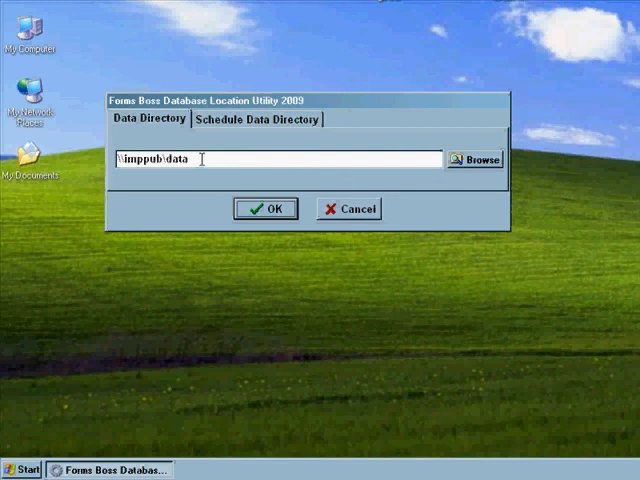
mouse_move(224, 188)
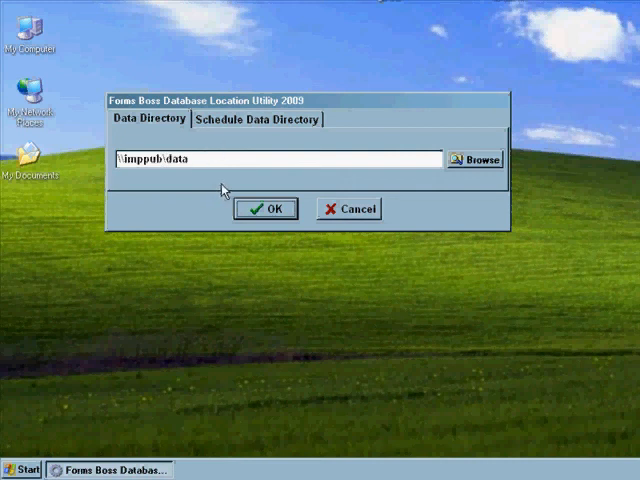
mouse_move(258, 210)
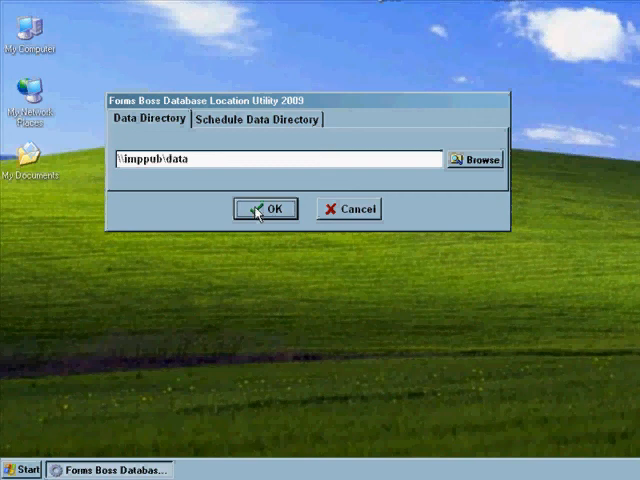
Confirm \\inspub\data as the data directory and close the utility with OK.
click(266, 208)
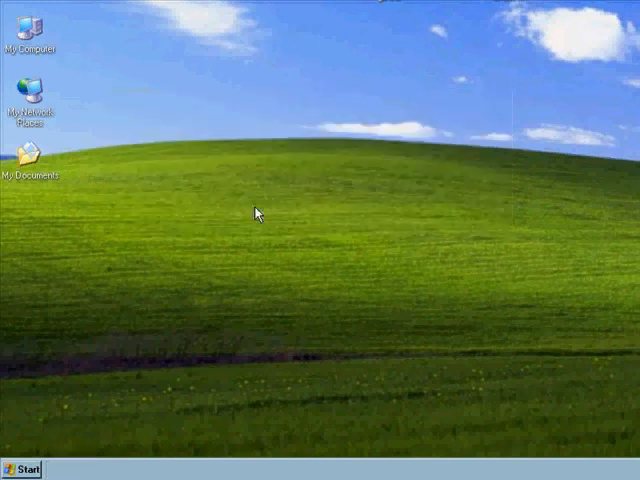